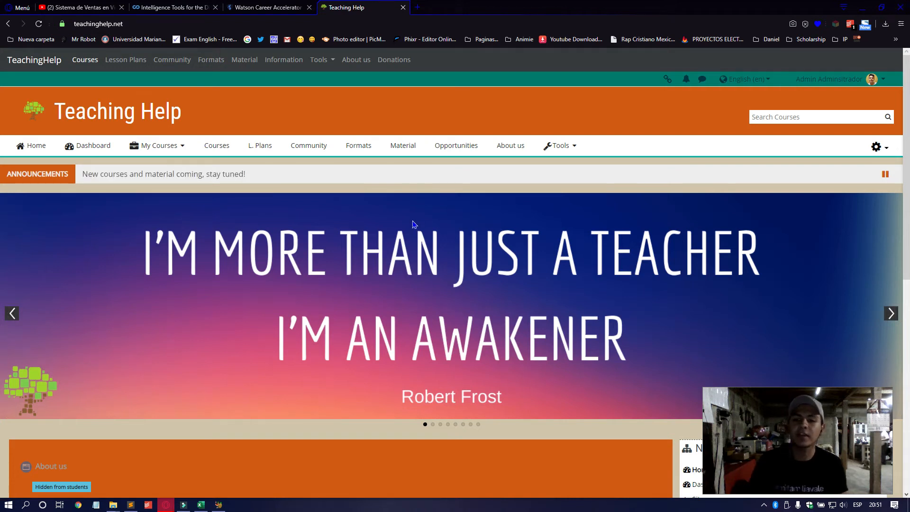
Step: Reach the Edit profile page from the admin's user menu
scroll("down", 3)
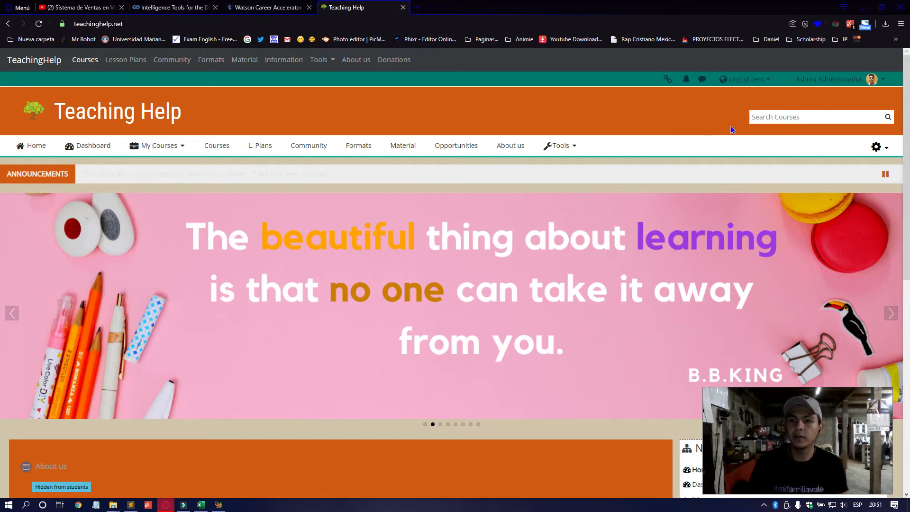
left_click(882, 79)
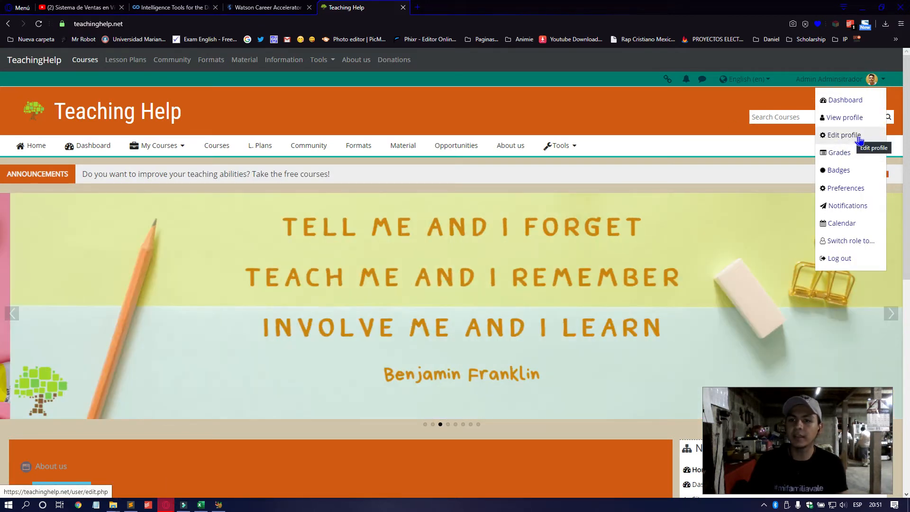
left_click(844, 135)
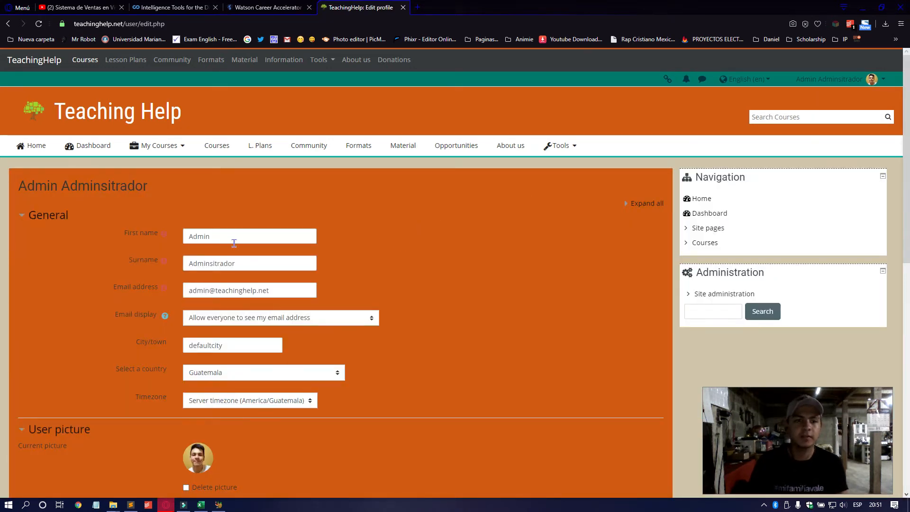
scroll("down", 3)
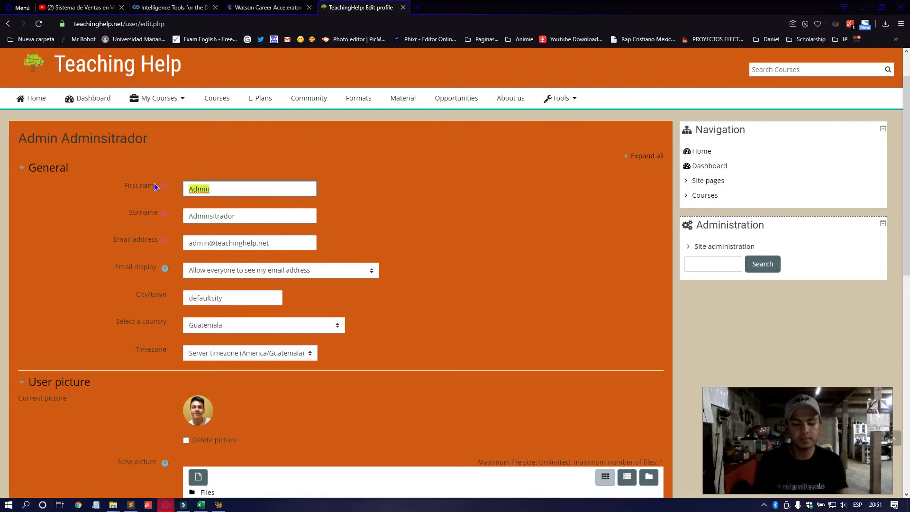
type("Daniel")
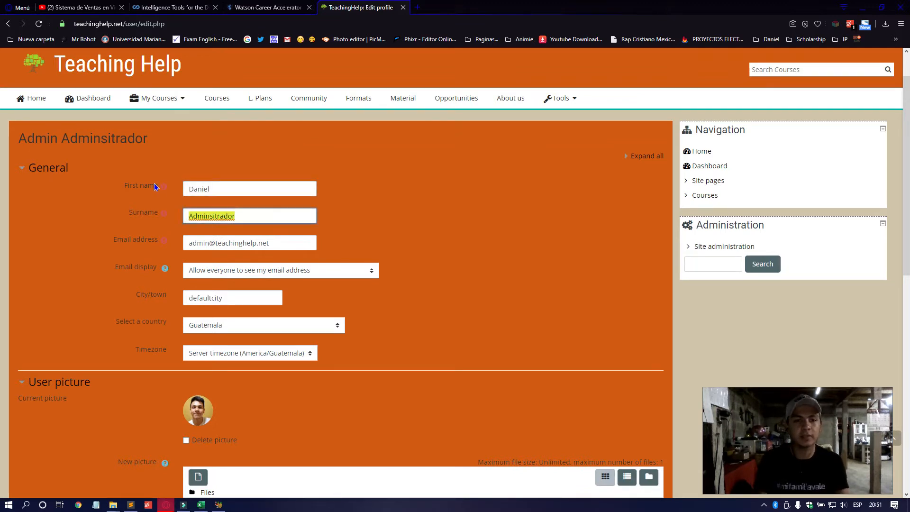
type("Caal Archil")
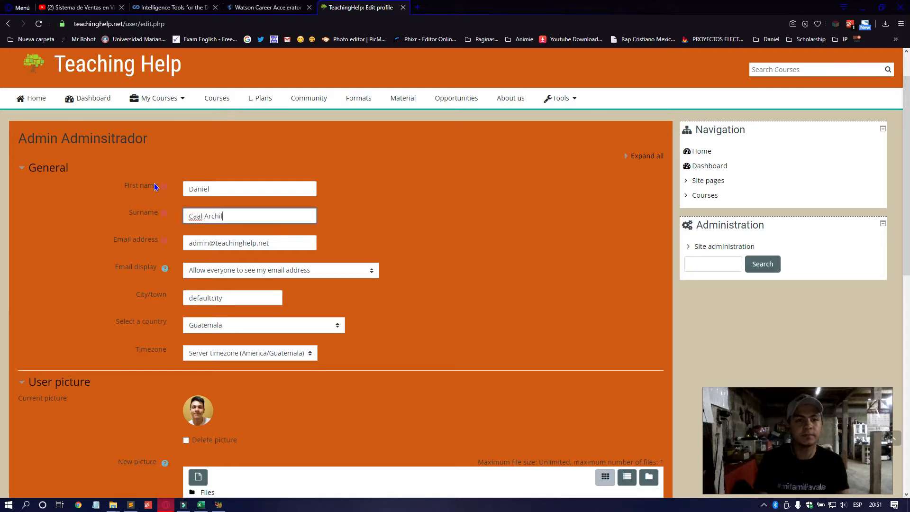
type("a")
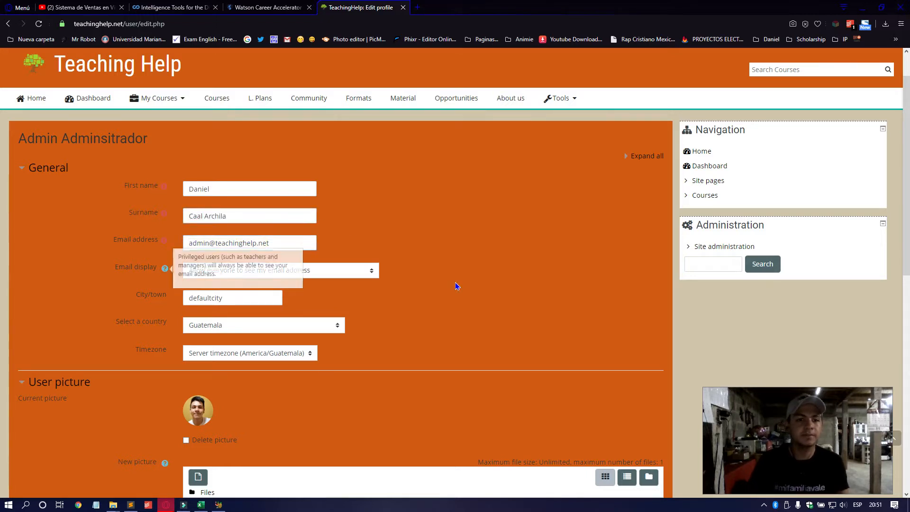
Step: Set the City/town field to Cobán
scroll("down", 3)
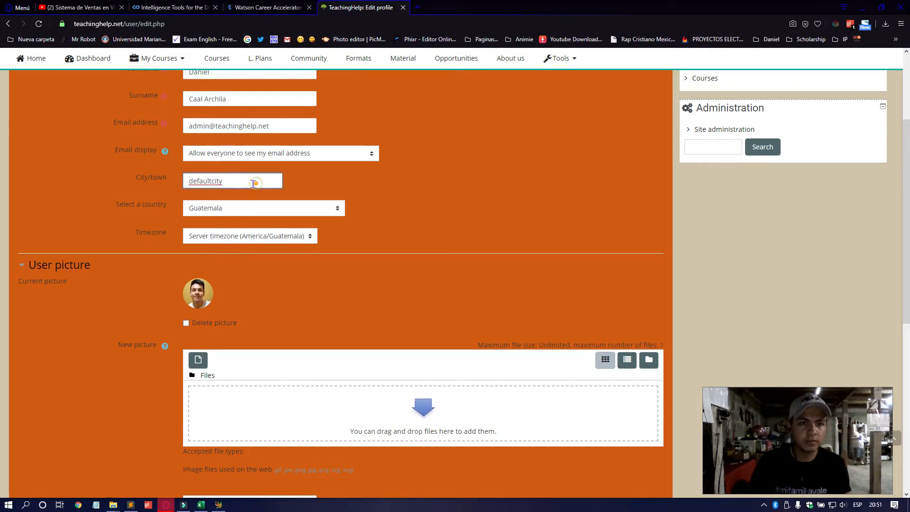
type("Cob")
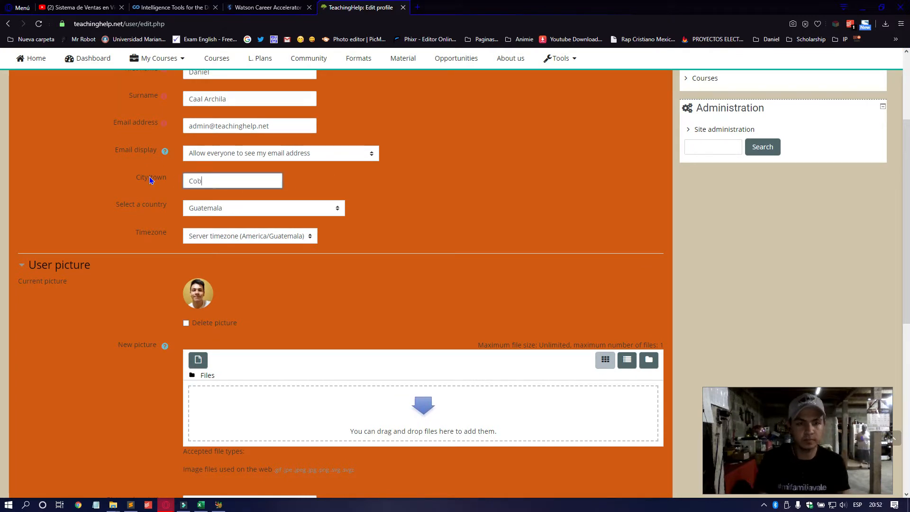
type("án")
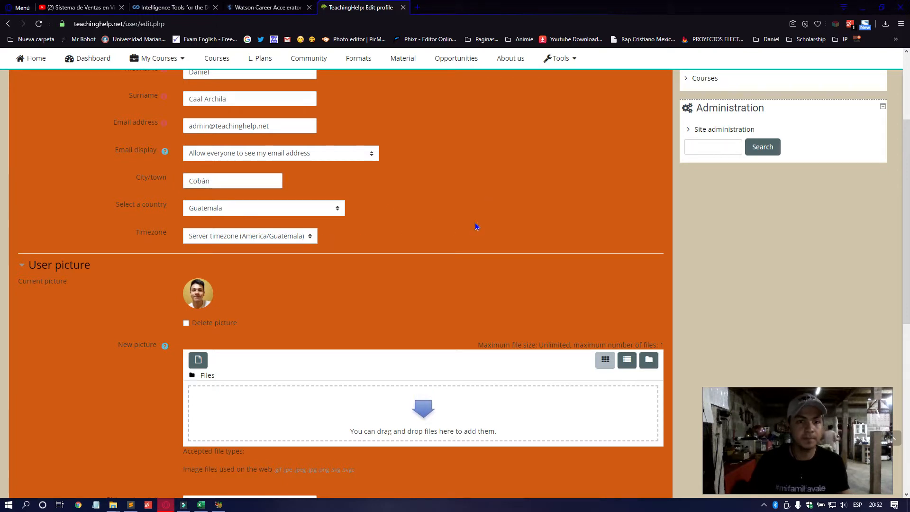
scroll("down", 3)
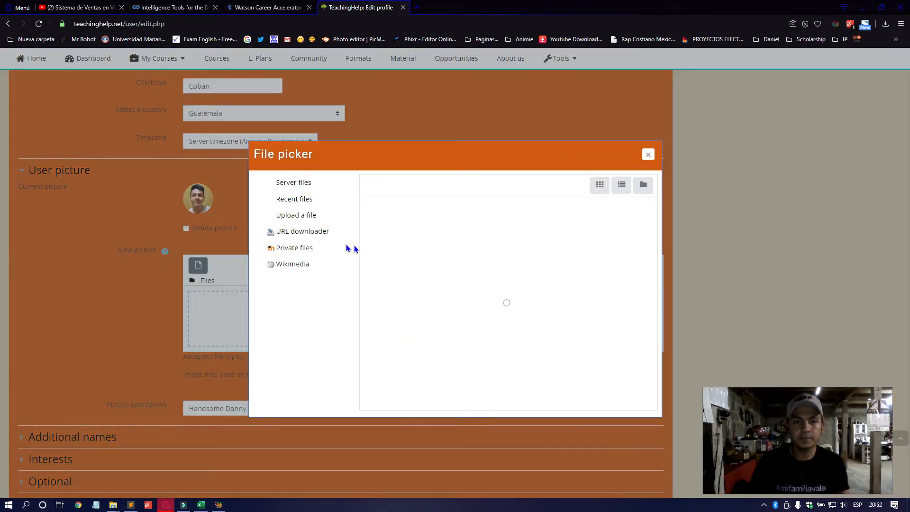
Step: Switch the file picker to Upload a file and launch the computer's file browser
left_click(296, 215)
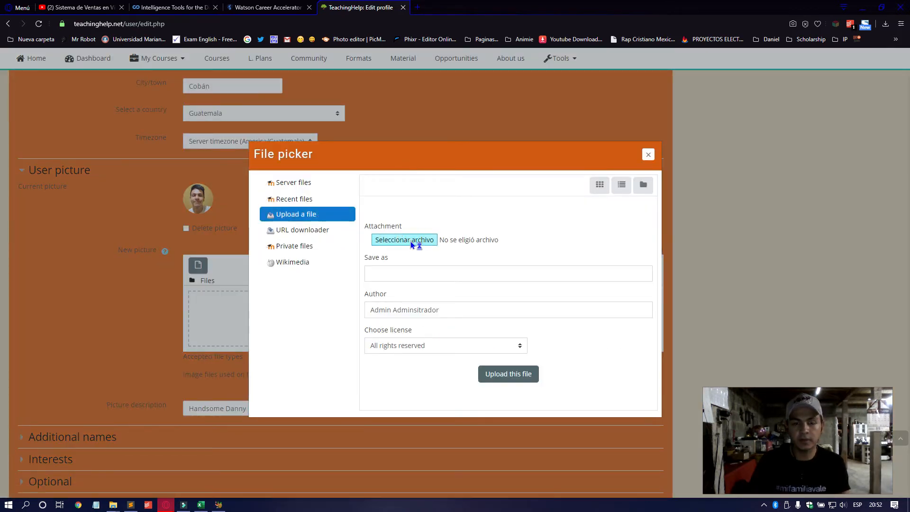
left_click(404, 239)
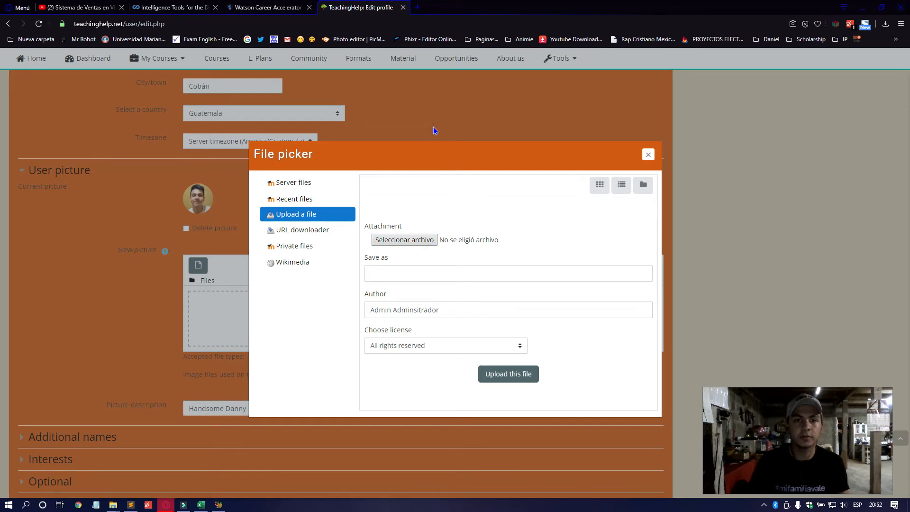
left_click(404, 239)
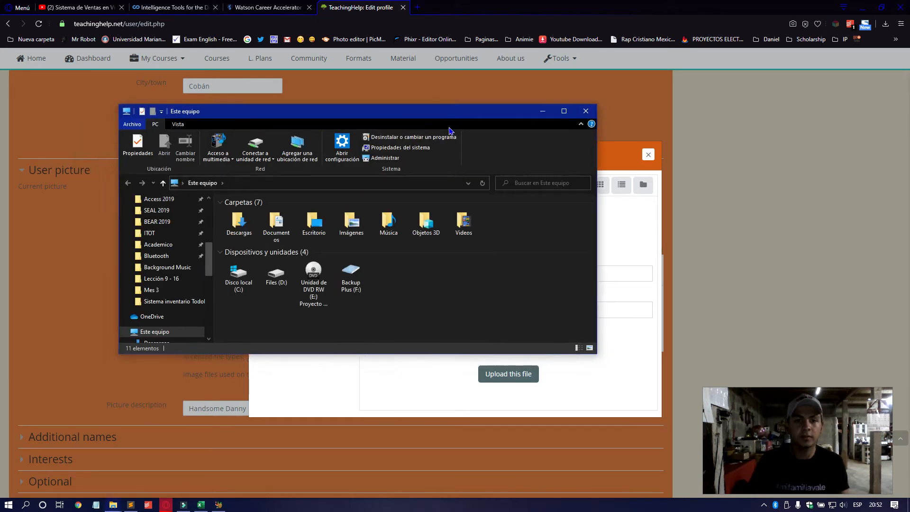
Step: Browse the Imágenes folder in File Explorer to locate the profile photo
left_click(275, 224)
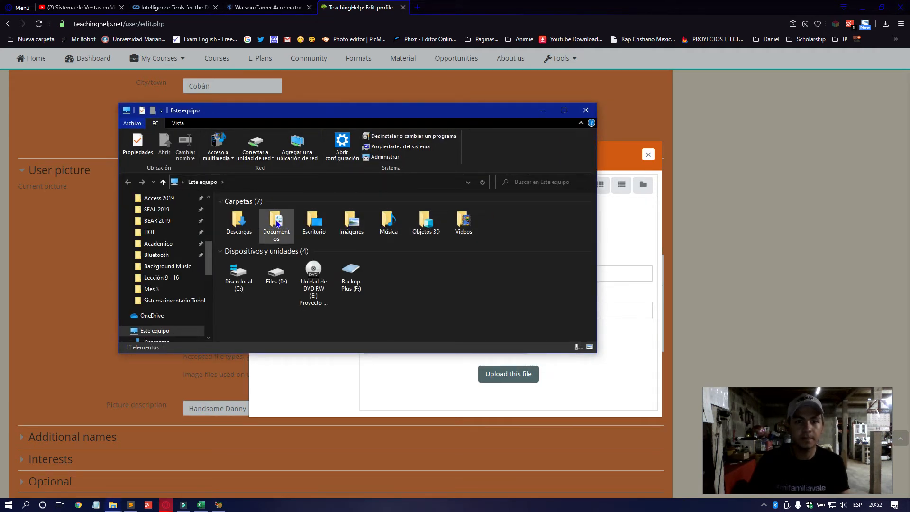
double_click(350, 222)
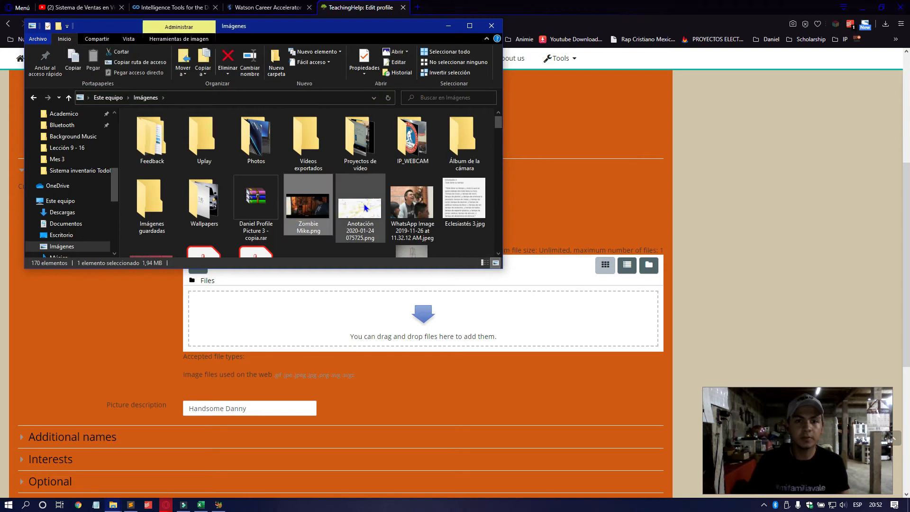
scroll("down", 3)
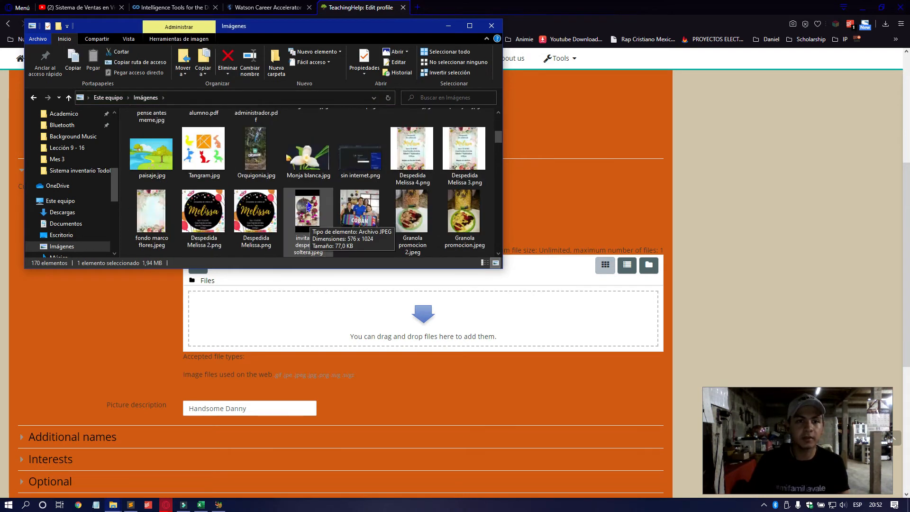
scroll("down", 3)
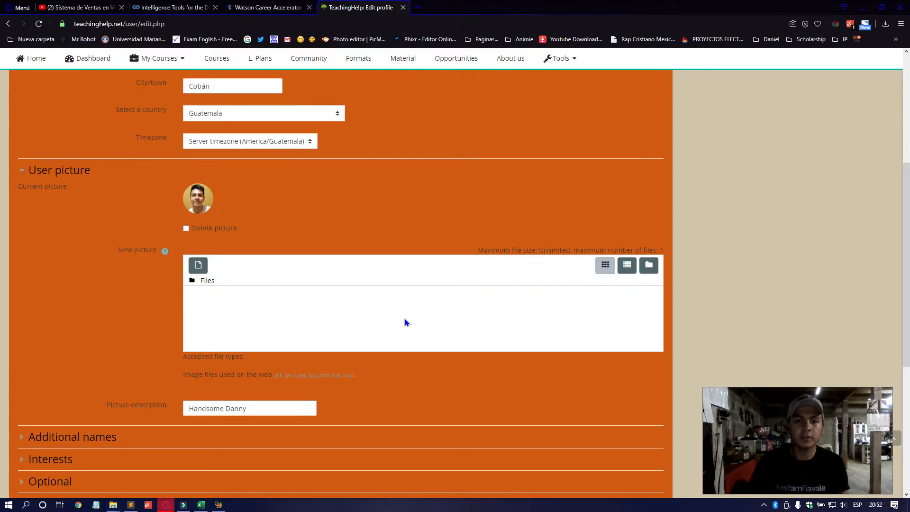
Step: Confirm the uploaded photo sits in the New picture area of the form
left_click(198, 265)
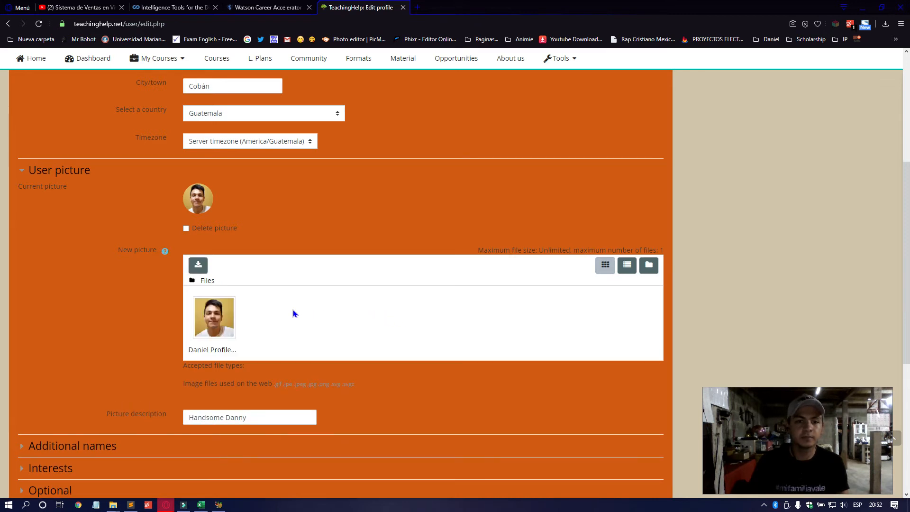
scroll("down", 3)
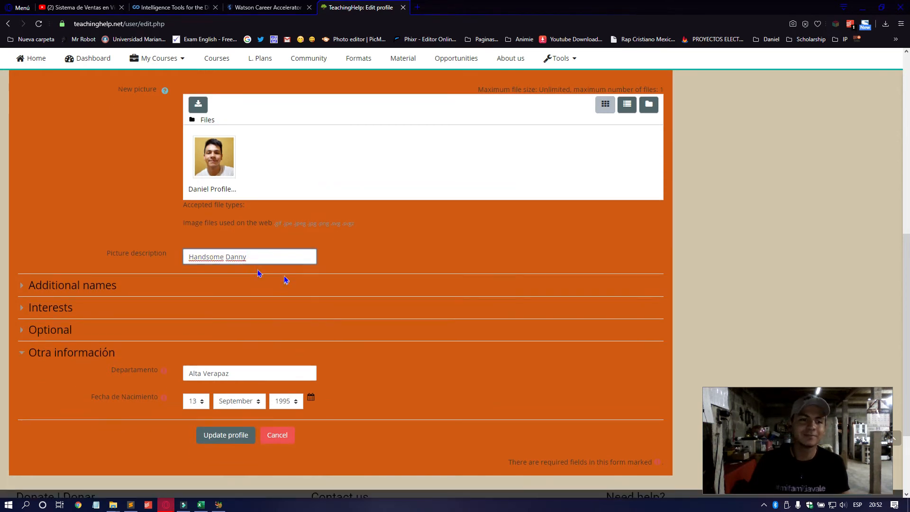
Step: Expand the Additional names and Interests sections of the profile form
left_click(72, 285)
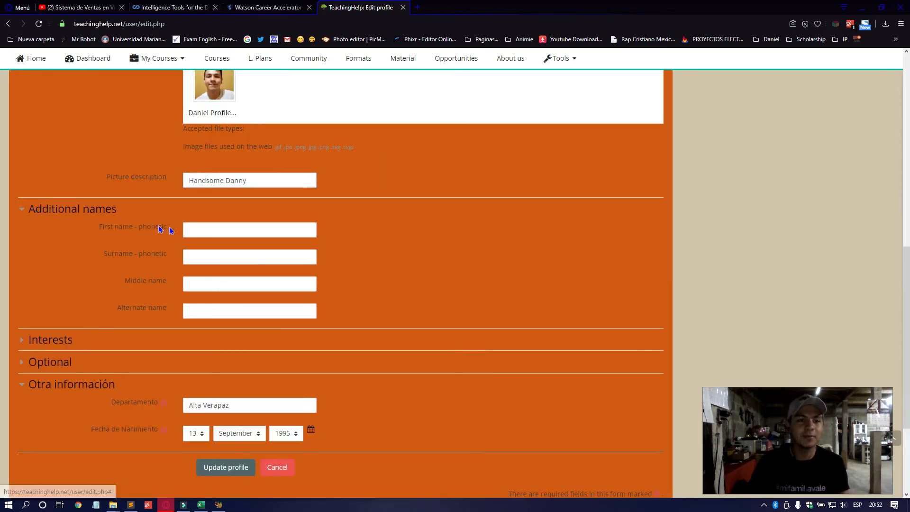
left_click(249, 229)
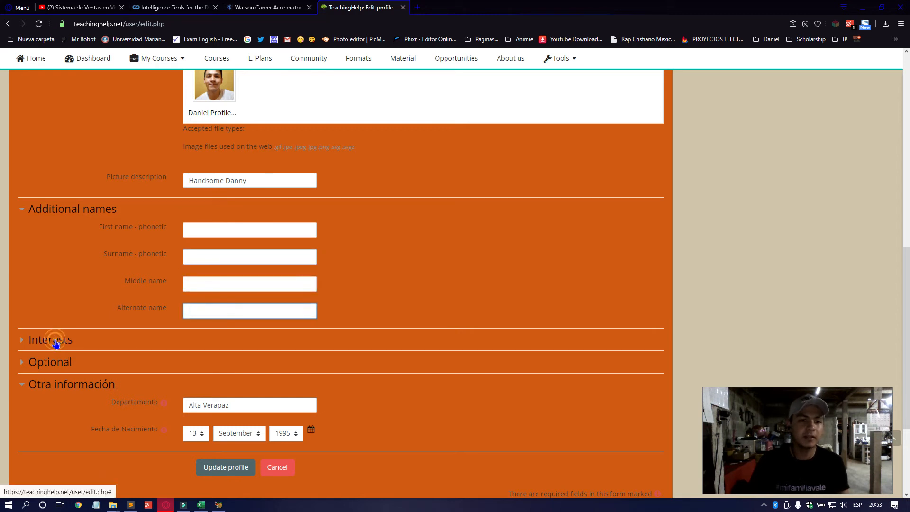
left_click(50, 339)
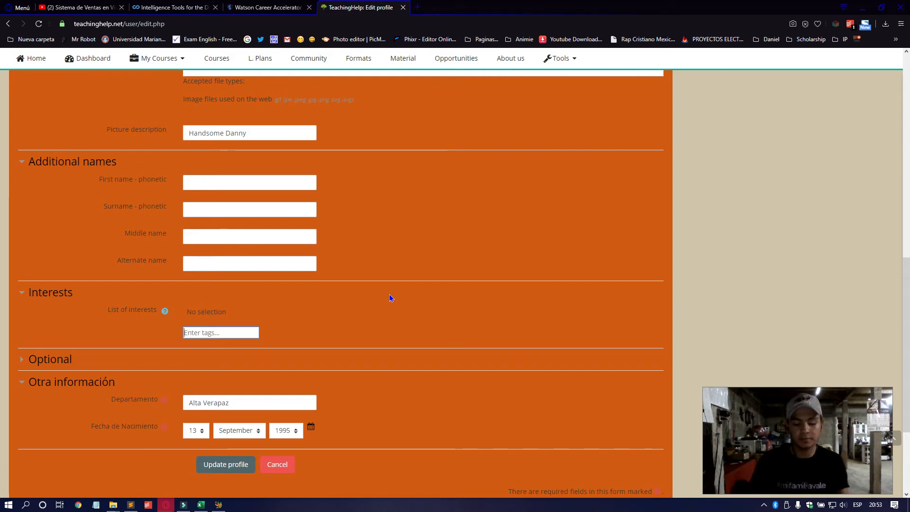
Step: Add the interest tags Technology, Teaching and Data Science
type("Technolog")
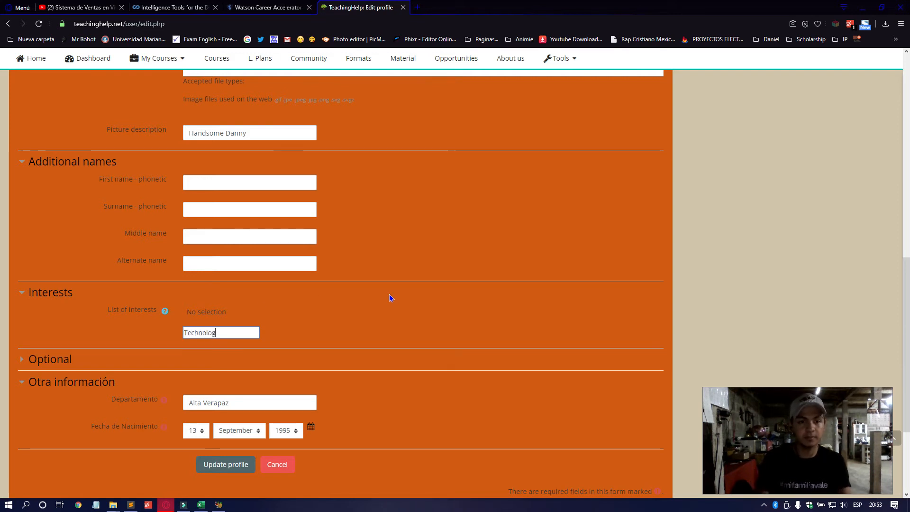
key("Enter")
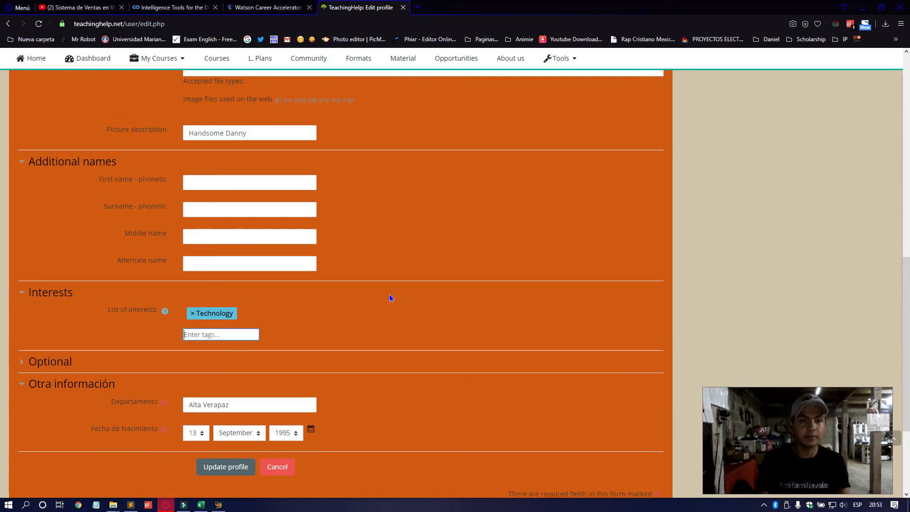
type("Teaching")
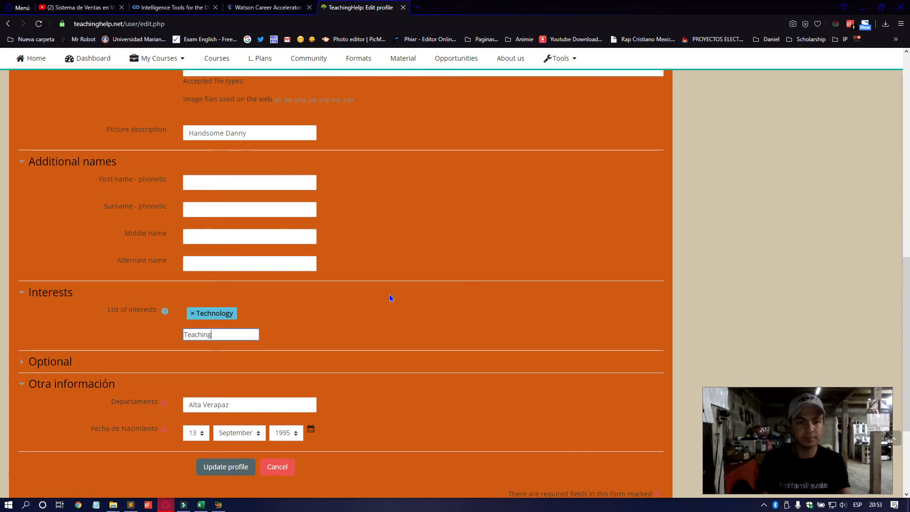
key("enter")
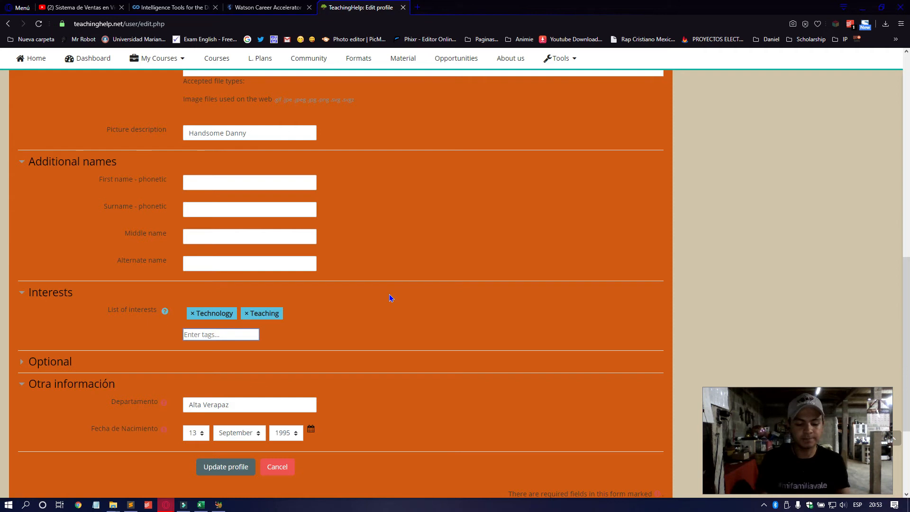
type("Data Science")
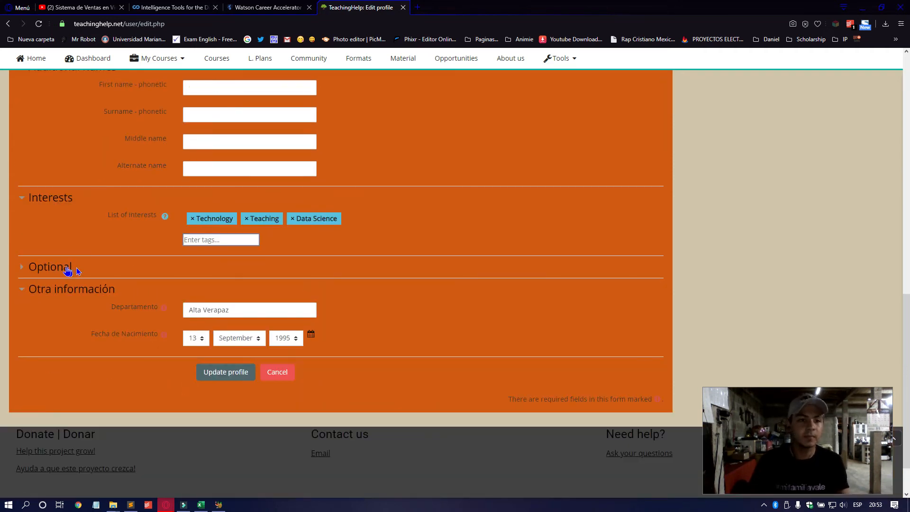
Step: Expand the Optional section and leave Web page, ICQ, Yahoo, MSN and Mobile phone blank
left_click(49, 267)
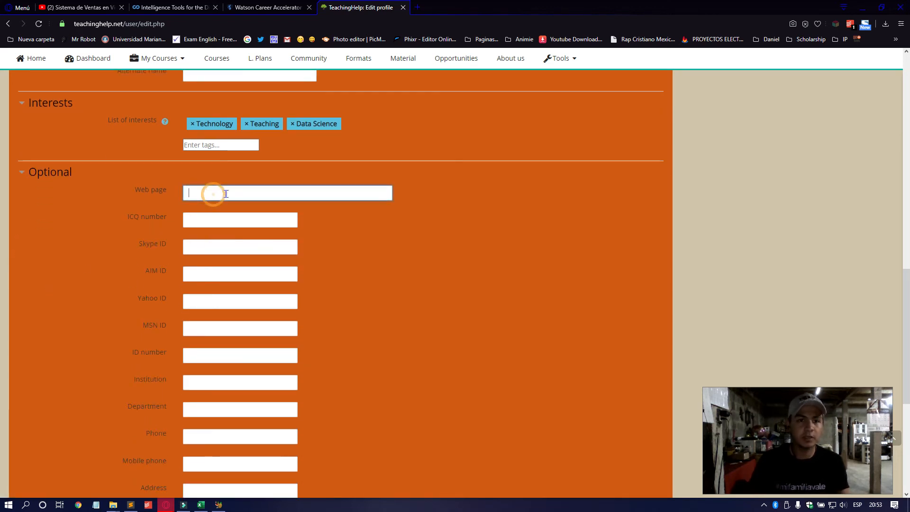
left_click(240, 219)
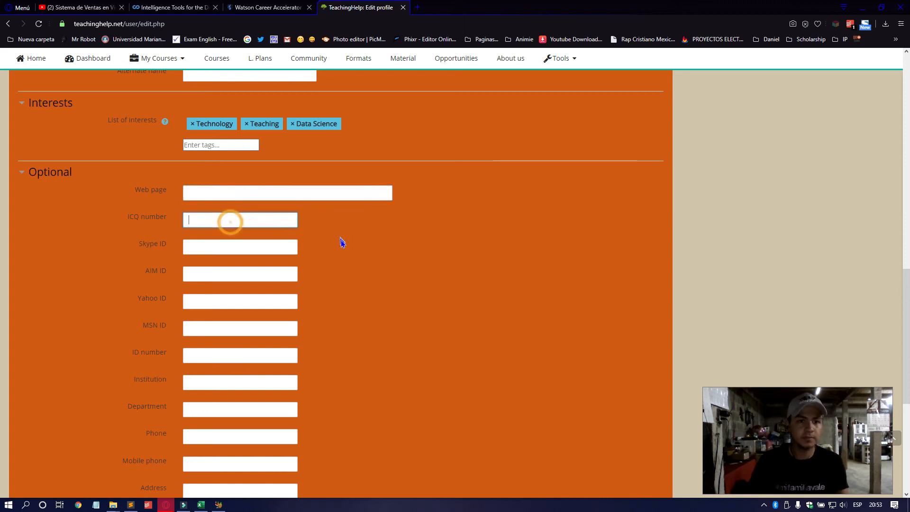
scroll("down", 3)
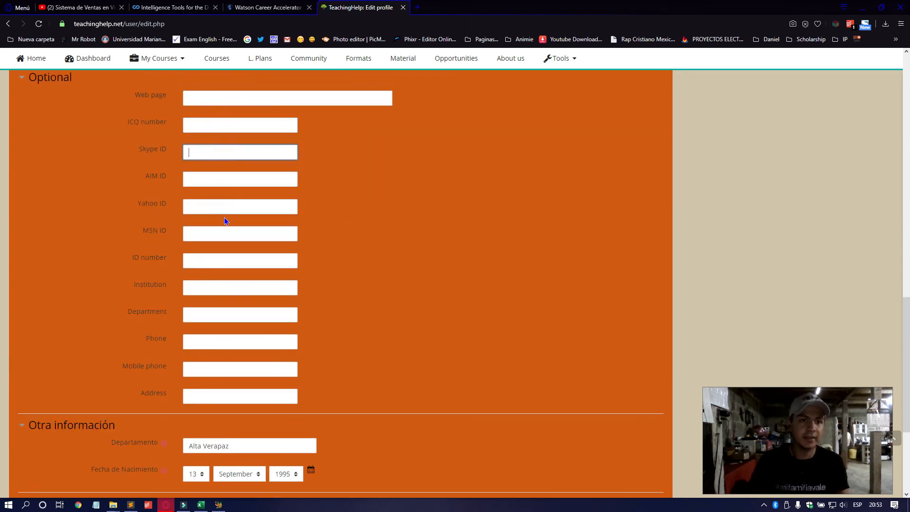
left_click(240, 205)
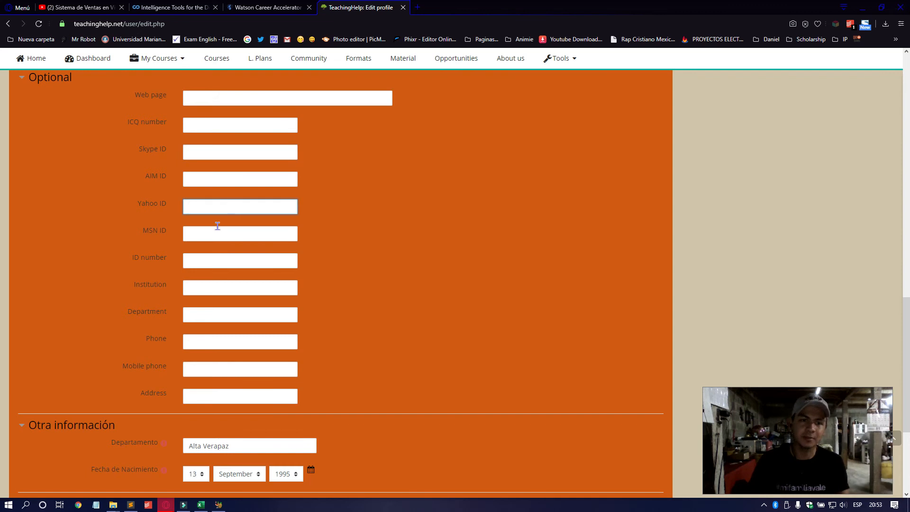
left_click(240, 233)
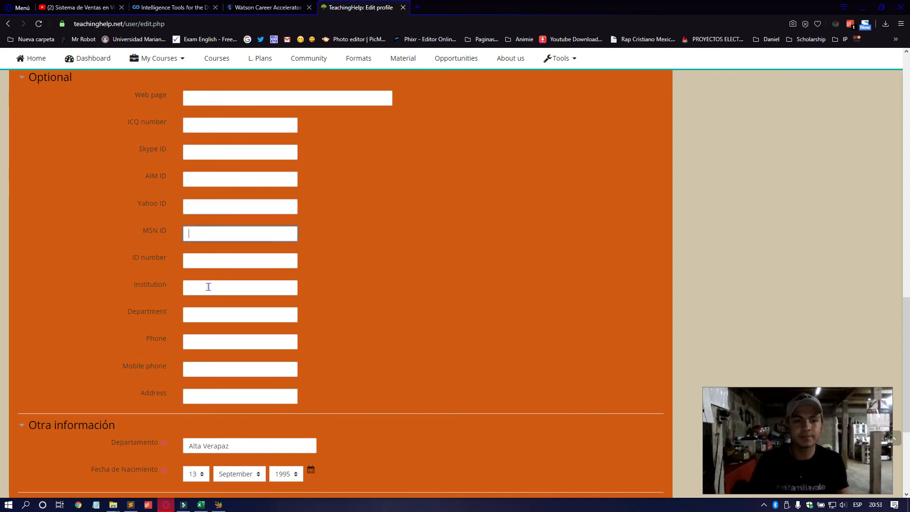
left_click(240, 315)
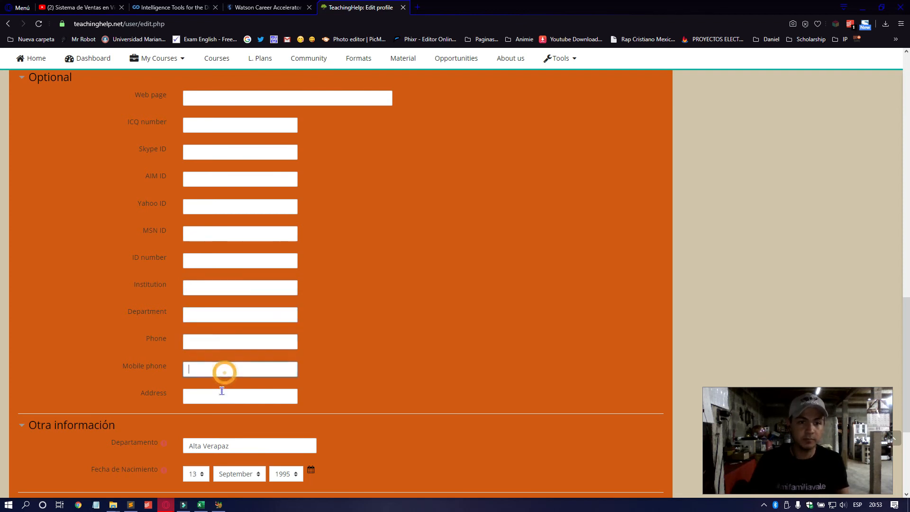
scroll("down", 3)
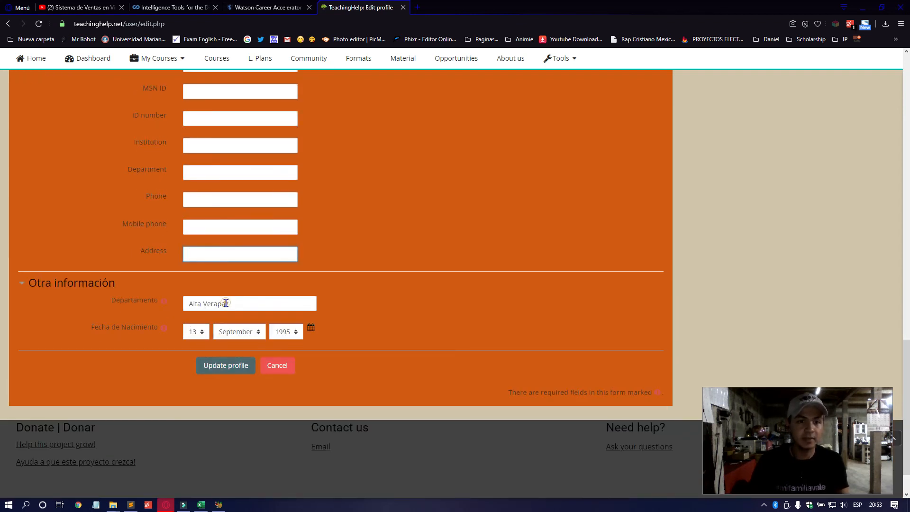
scroll("down", 3)
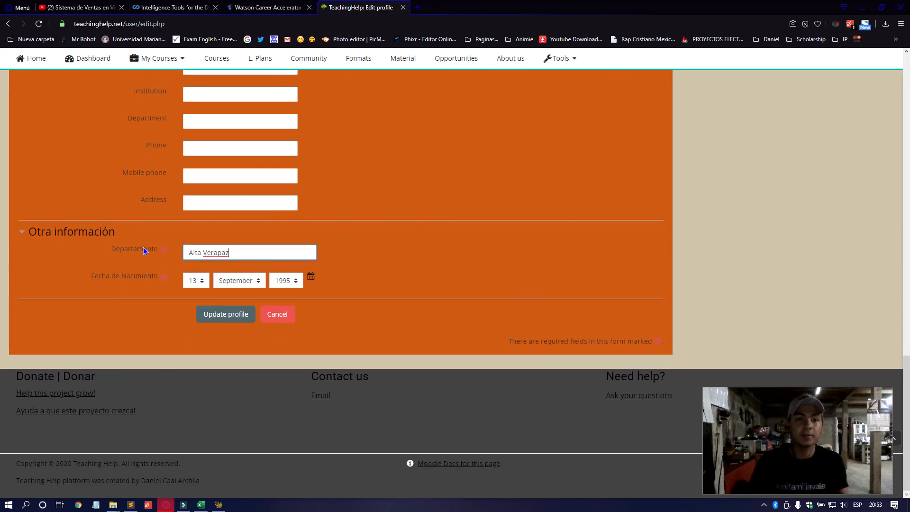
Step: Keep department Alta Verapaz and save the edits with Update profile
double_click(134, 248)
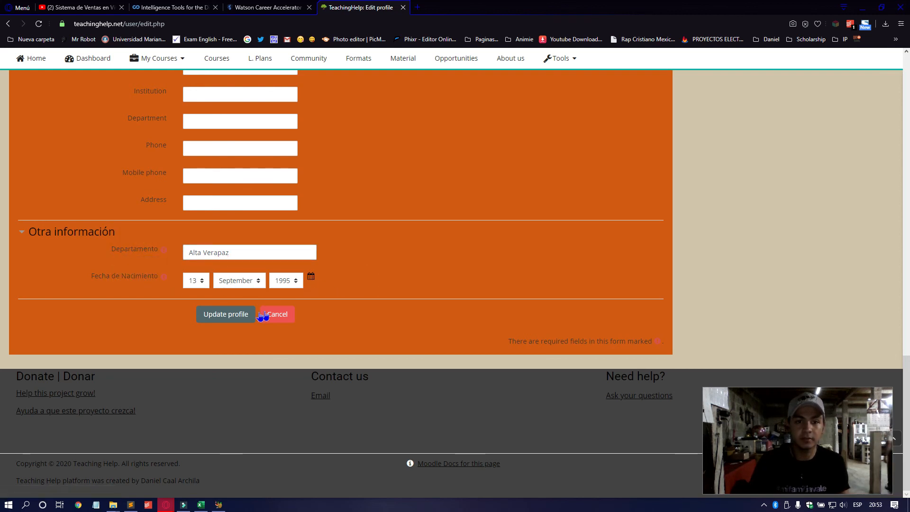
mouse_move(226, 314)
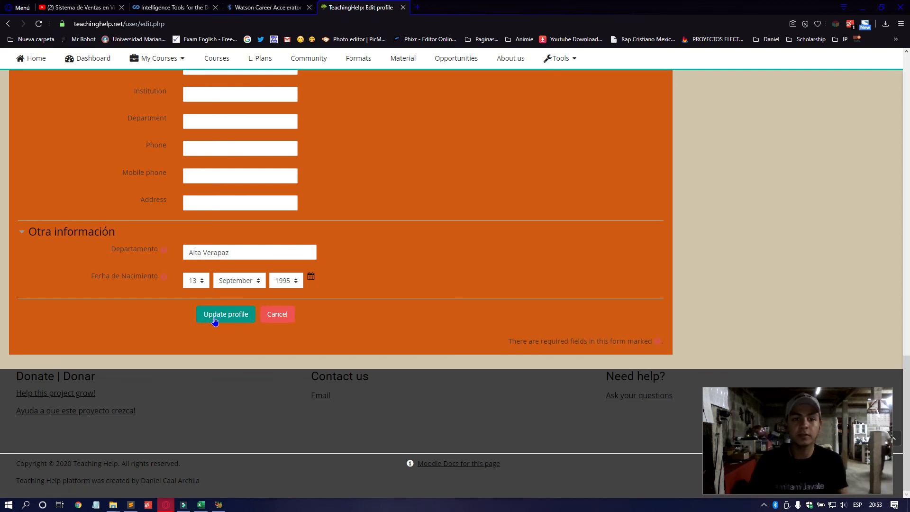
left_click(225, 314)
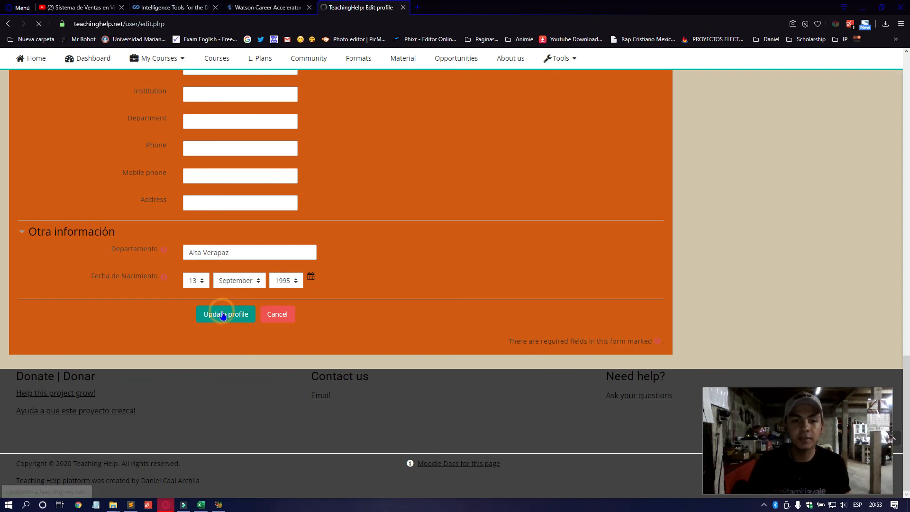
left_click(226, 314)
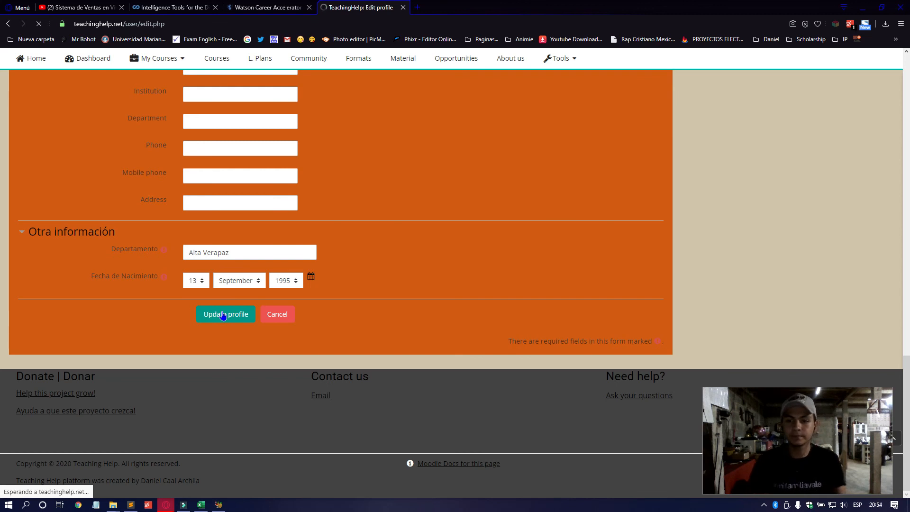
left_click(225, 314)
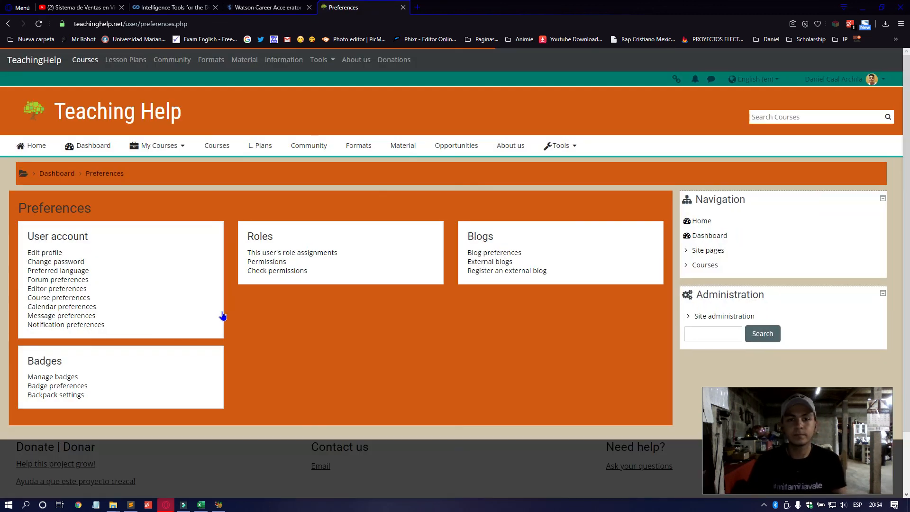
mouse_move(357, 301)
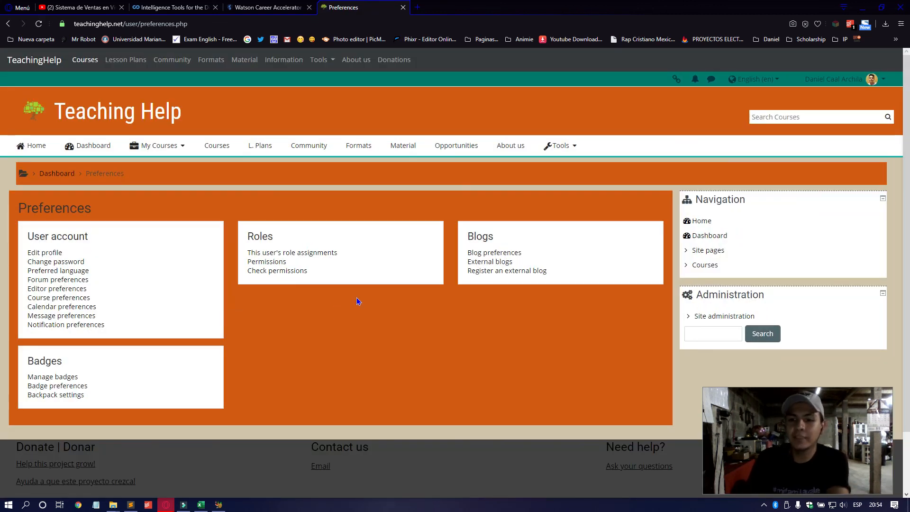